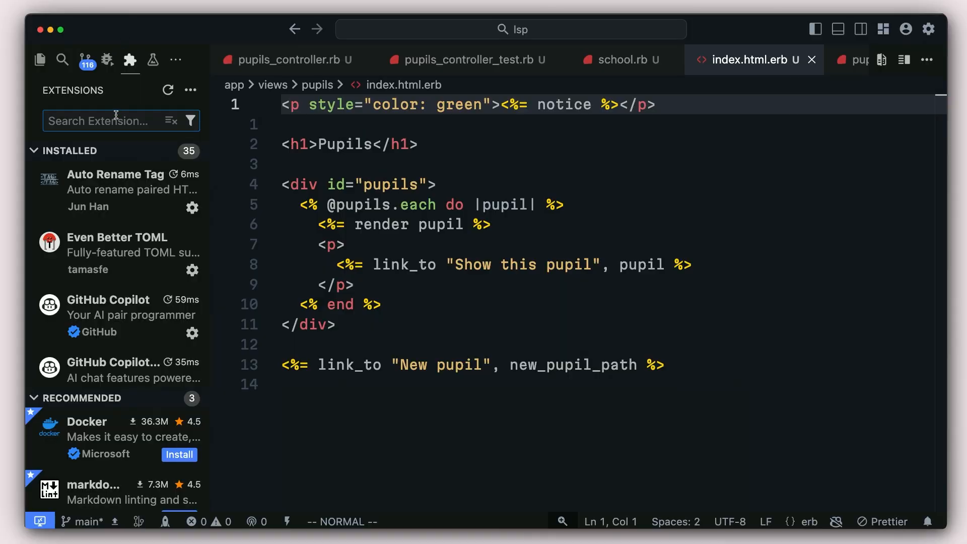
- Search extensions for 'ruby' to view Ruby LSP, then bring up pupils_controller_test.rb
text(ruby lsp)
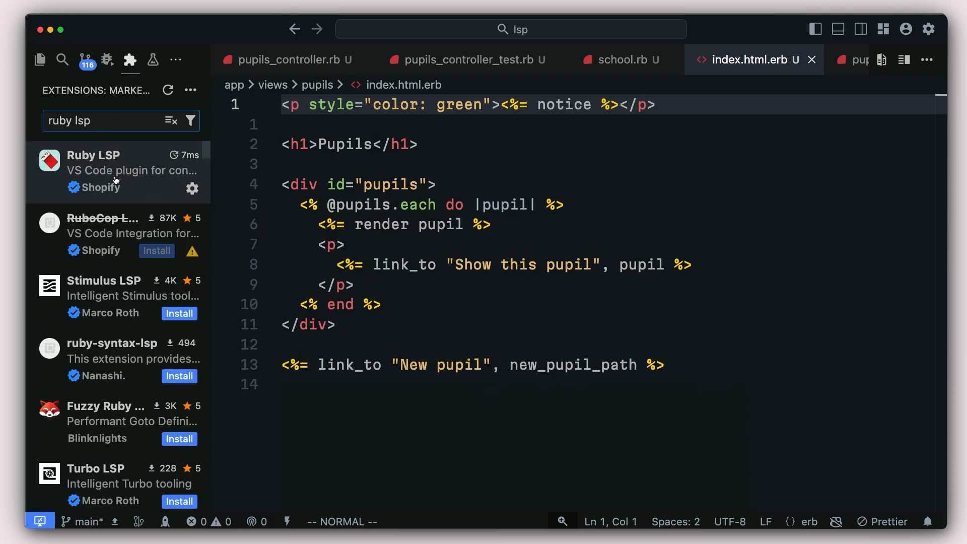
click(117, 171)
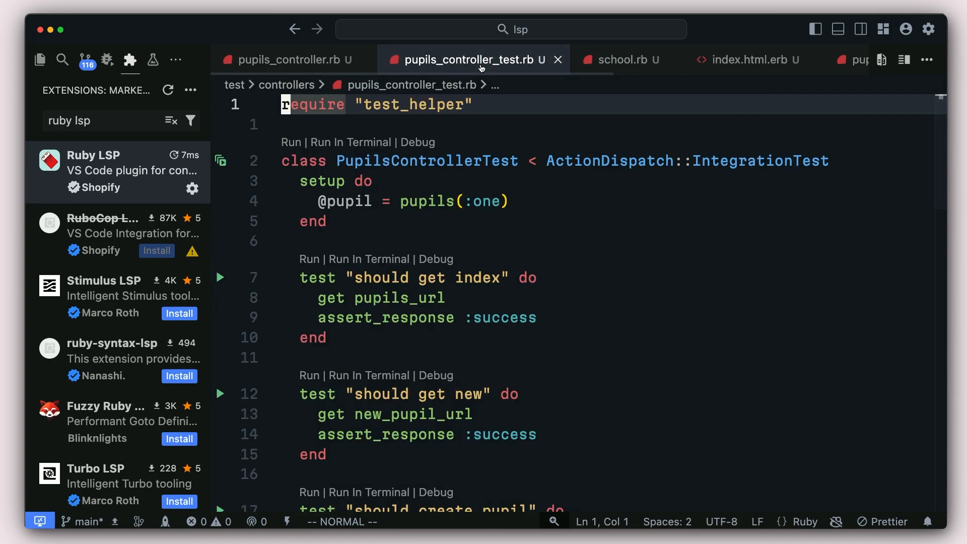
- Open pupils_controller.rb to see its route annotations and view links
click(288, 60)
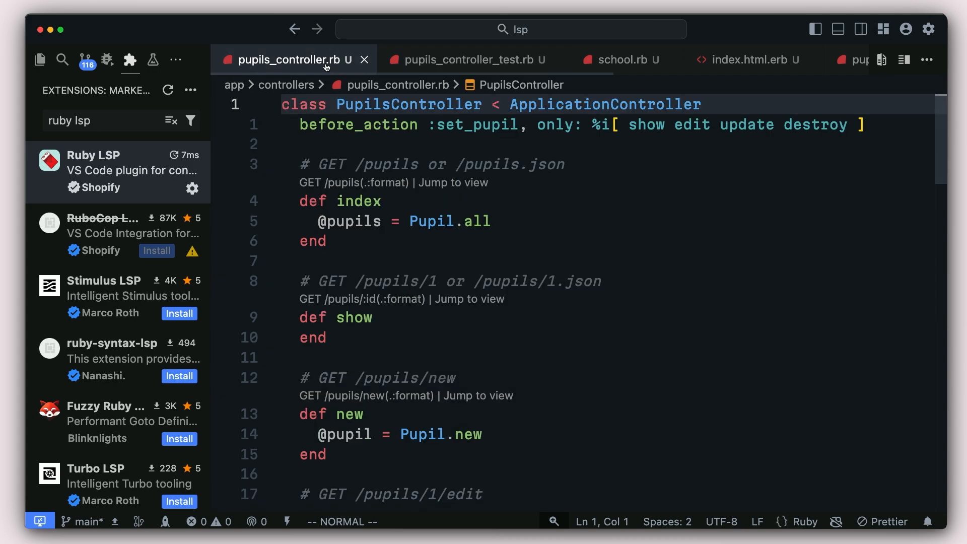
mouse_move(351, 161)
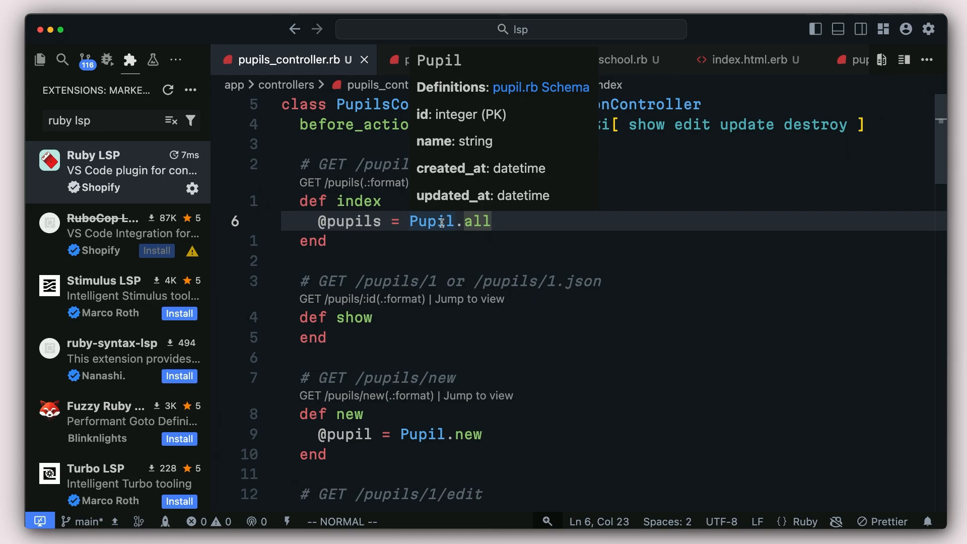
mouse_move(516, 97)
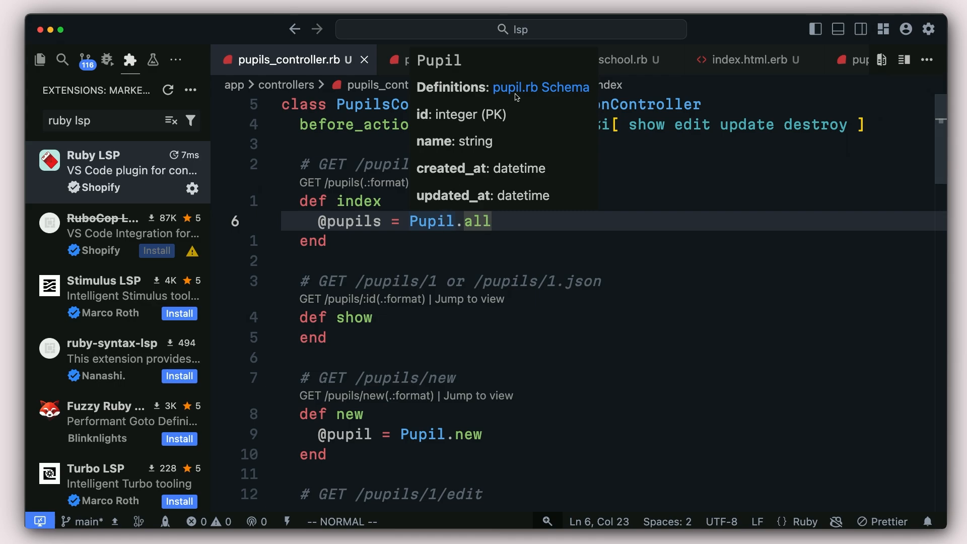
mouse_move(509, 87)
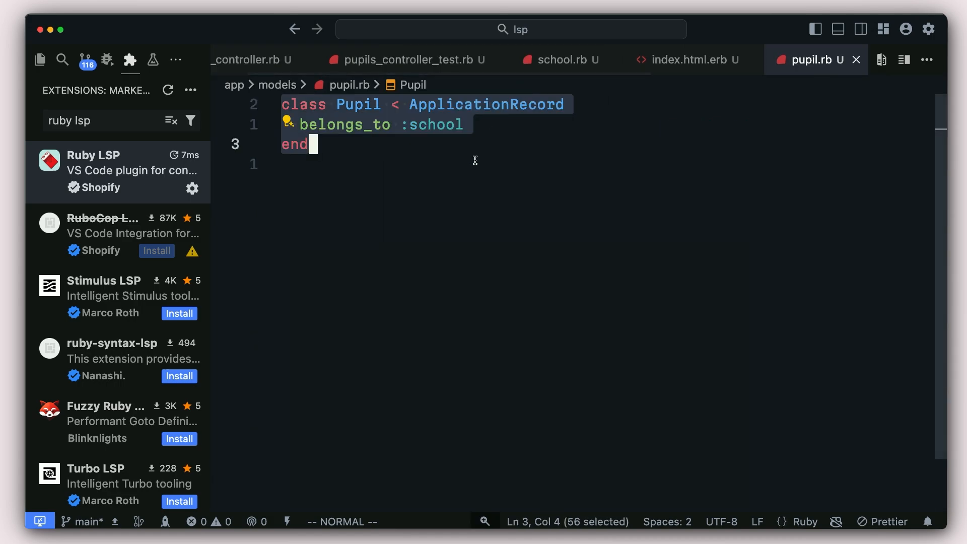
mouse_move(469, 258)
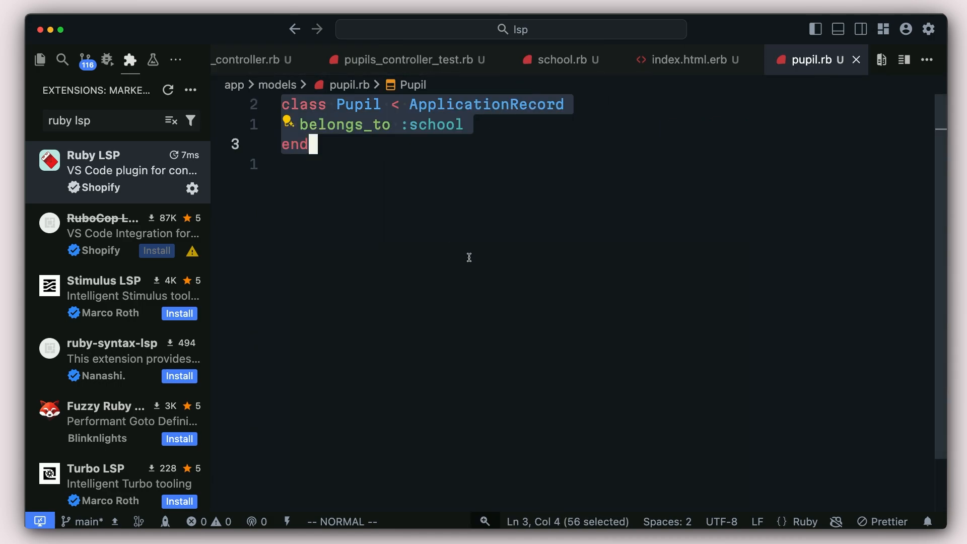
mouse_move(460, 186)
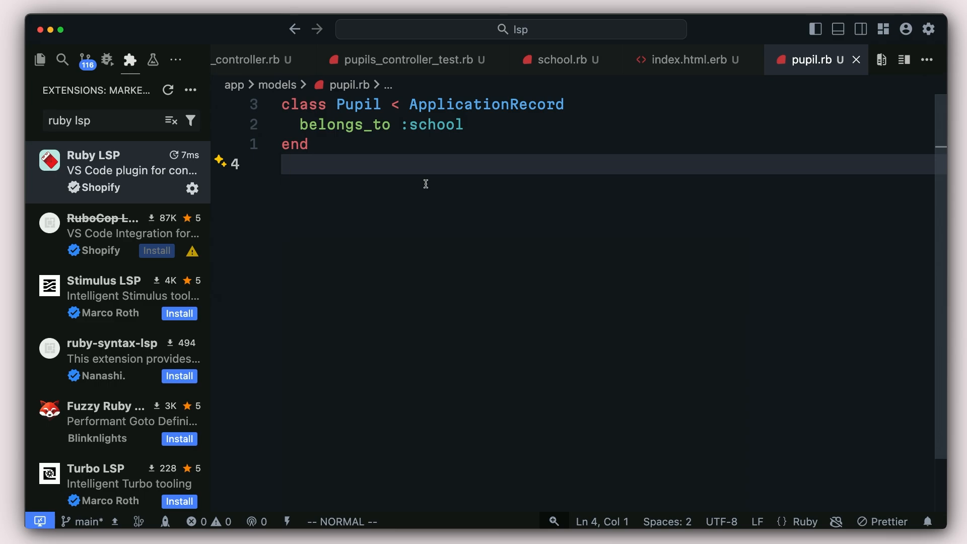
mouse_move(439, 127)
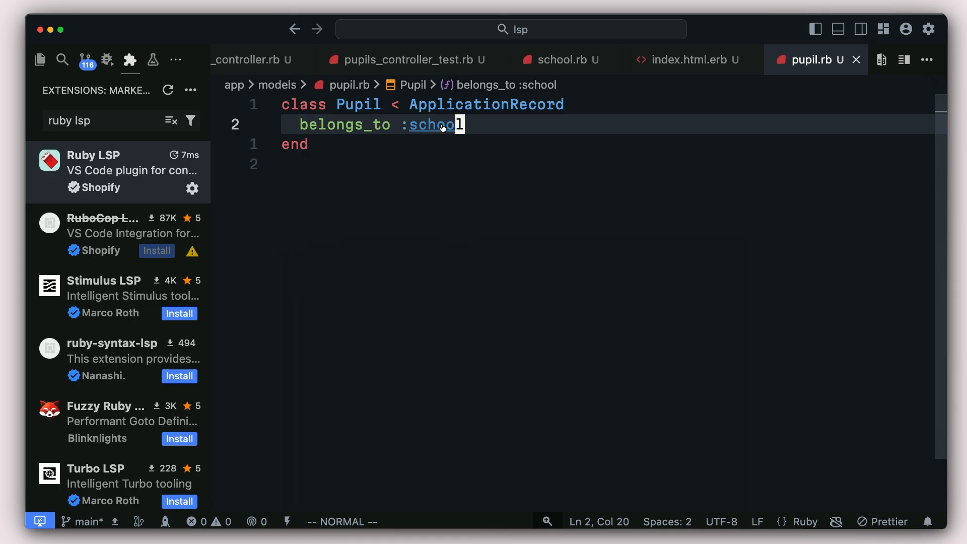
- Jump via :school to school.rb, via :pupils to pupil.rb, then back to school.rb
click(558, 59)
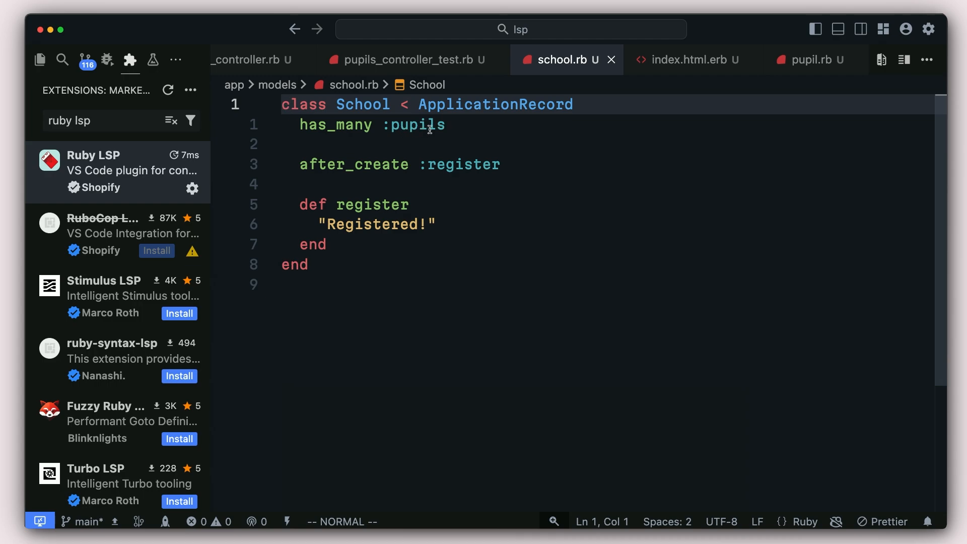
mouse_move(421, 124)
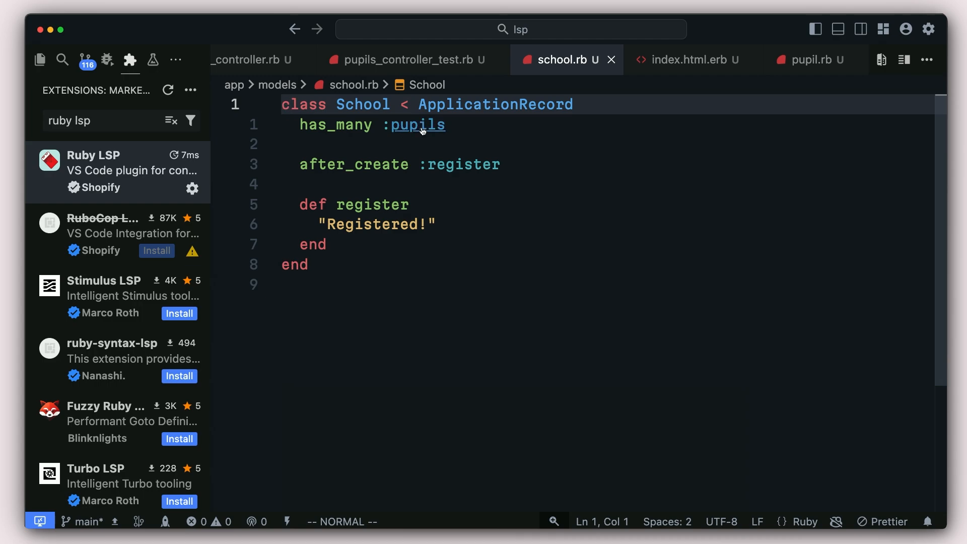
click(812, 60)
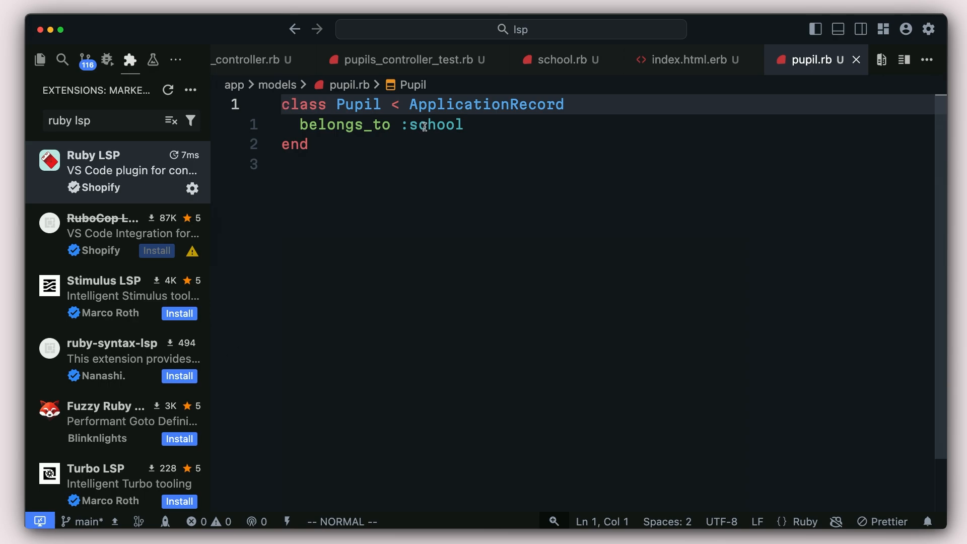
click(560, 59)
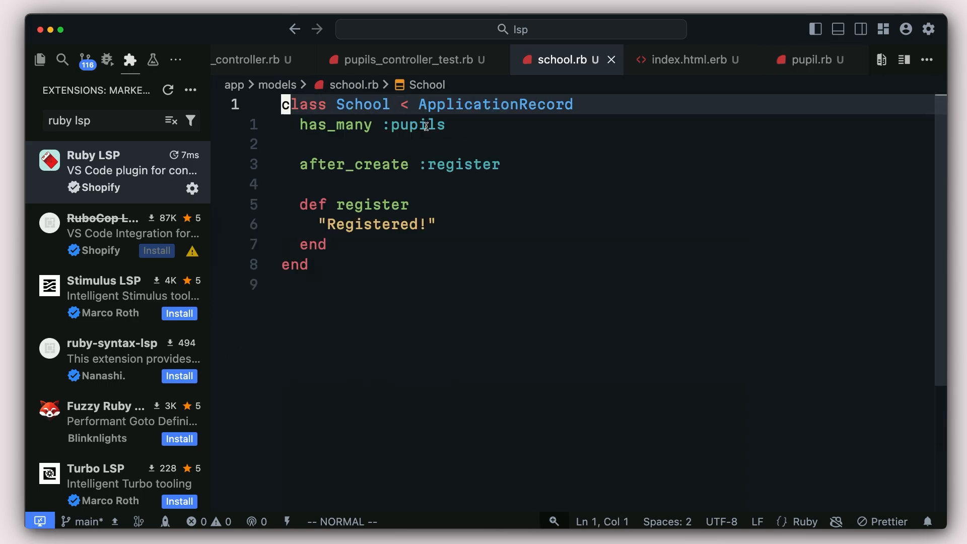
mouse_move(452, 157)
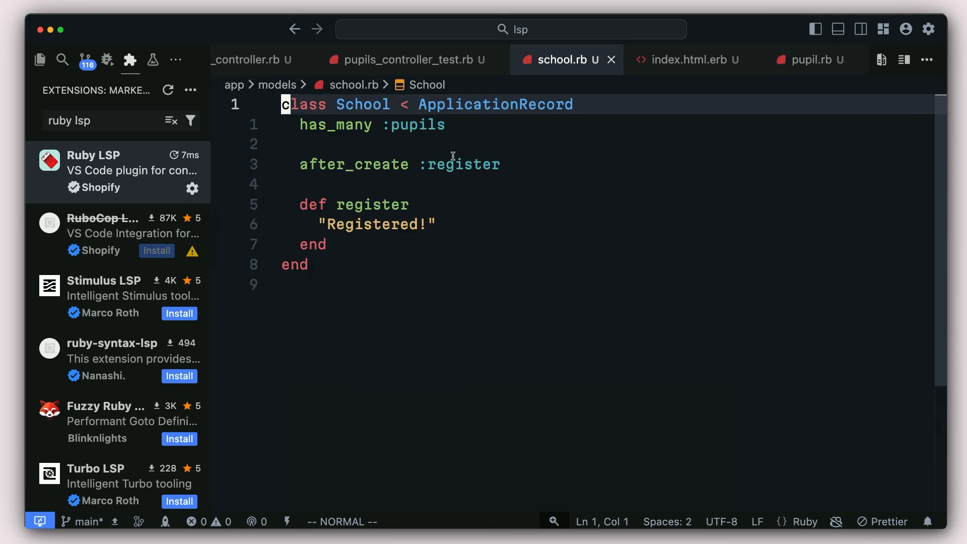
mouse_move(351, 165)
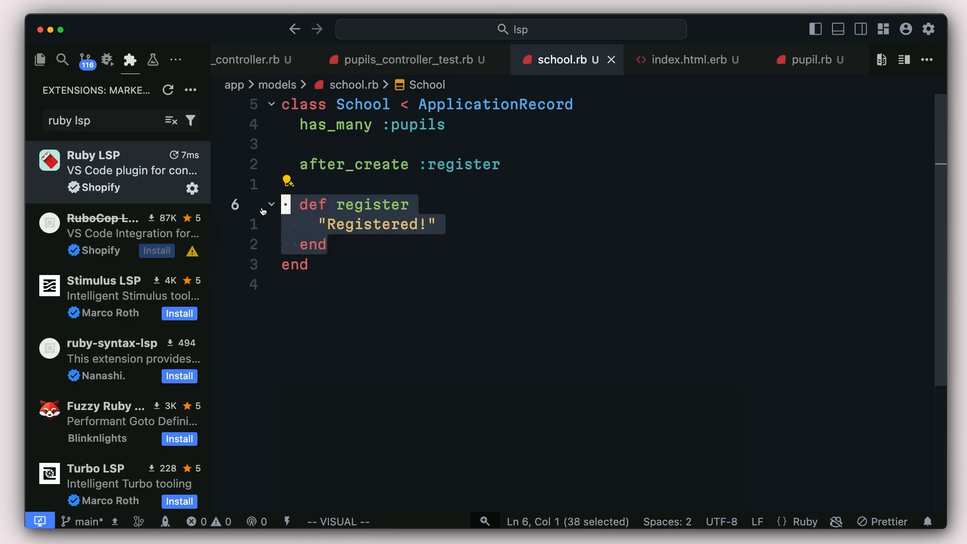
mouse_move(271, 204)
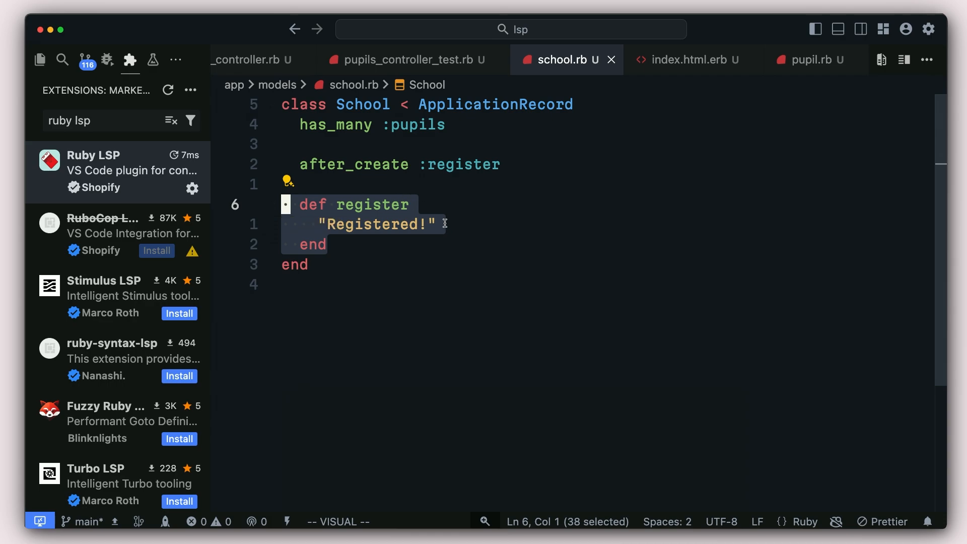
mouse_move(459, 164)
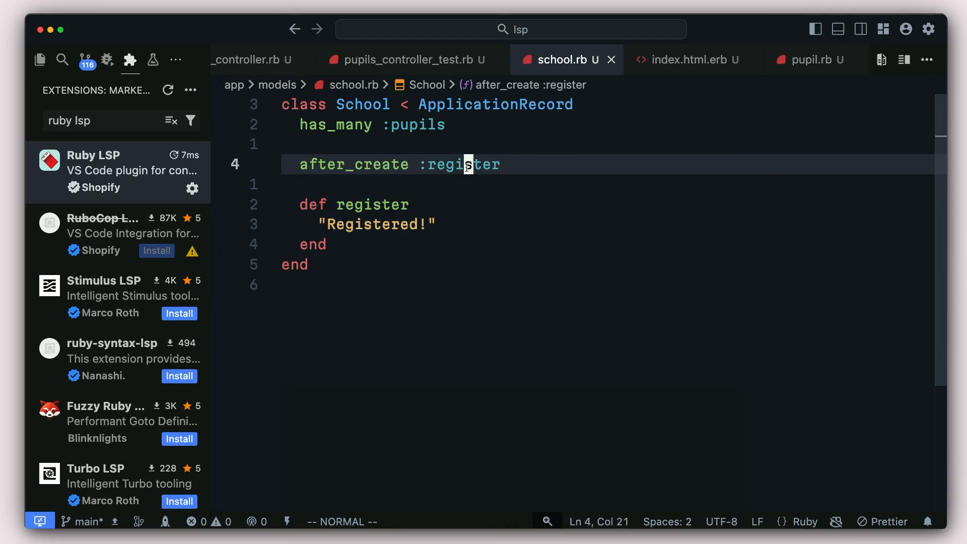
mouse_move(462, 165)
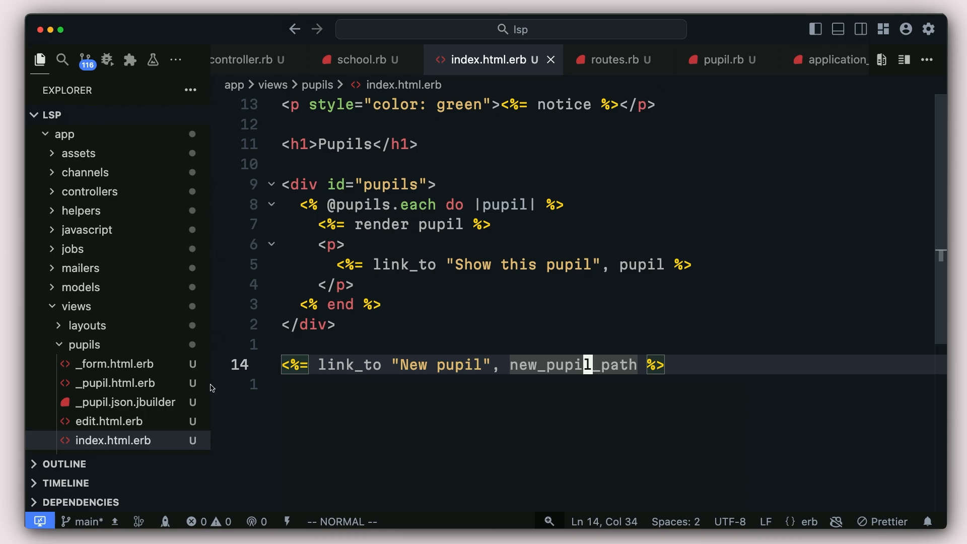
- Follow new_pupil_path in index.html.erb to resources :pupils in config/routes.rb
scroll(down, 3)
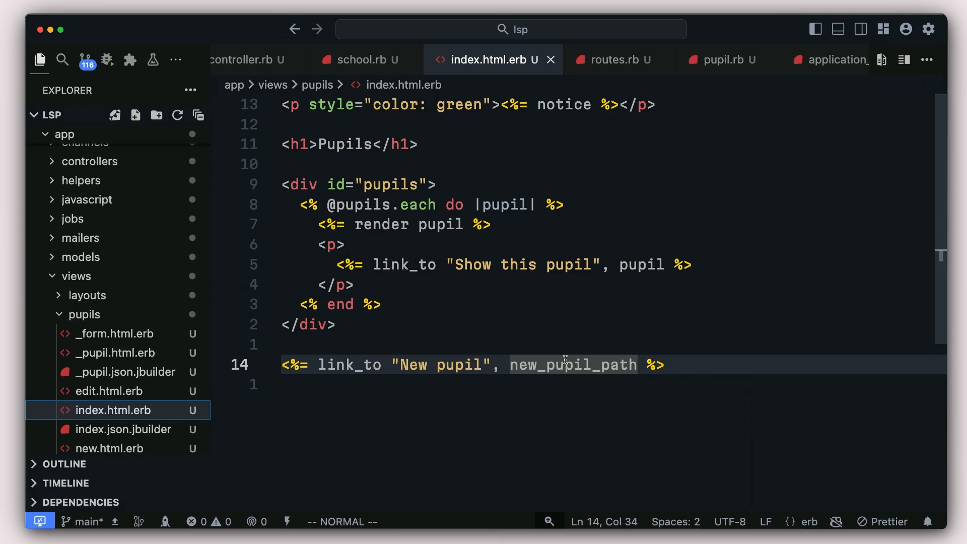
mouse_move(550, 376)
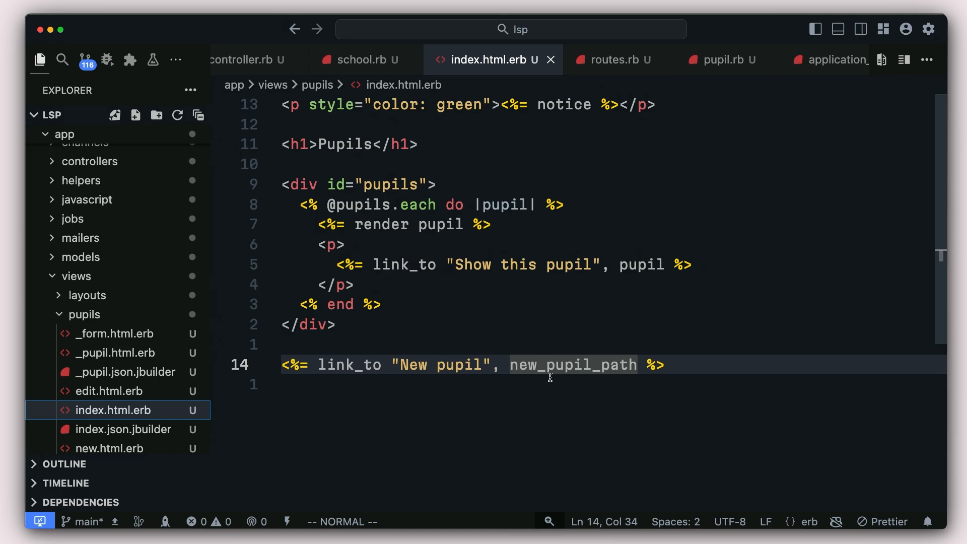
mouse_move(566, 365)
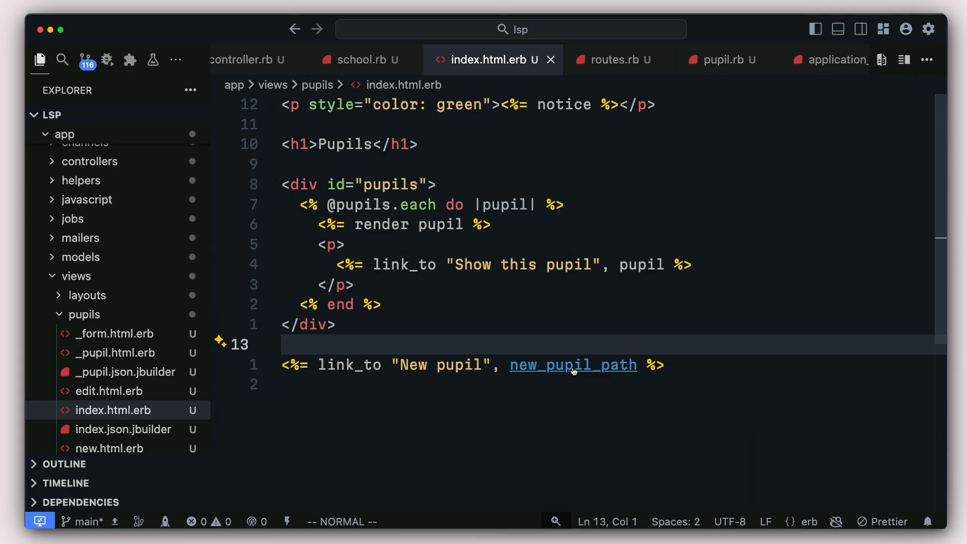
click(613, 60)
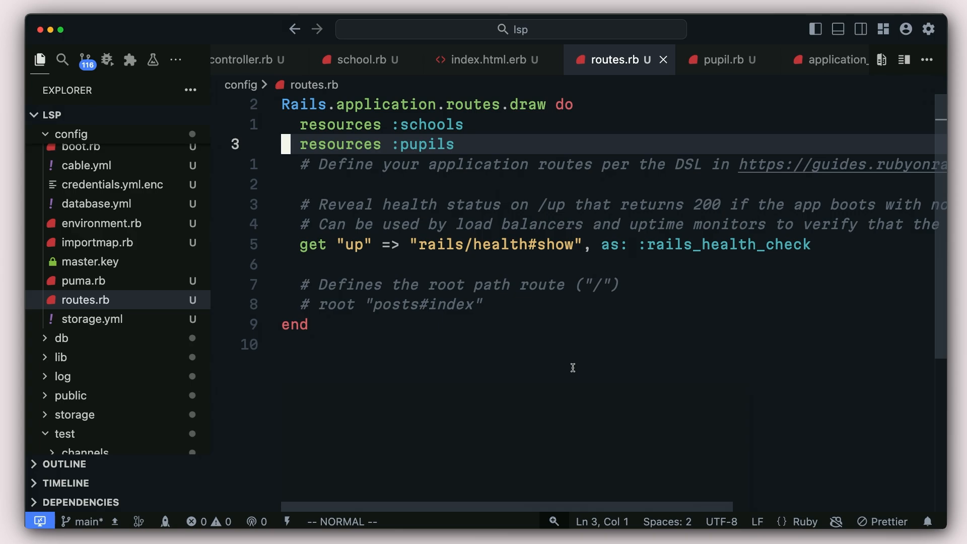
mouse_move(424, 253)
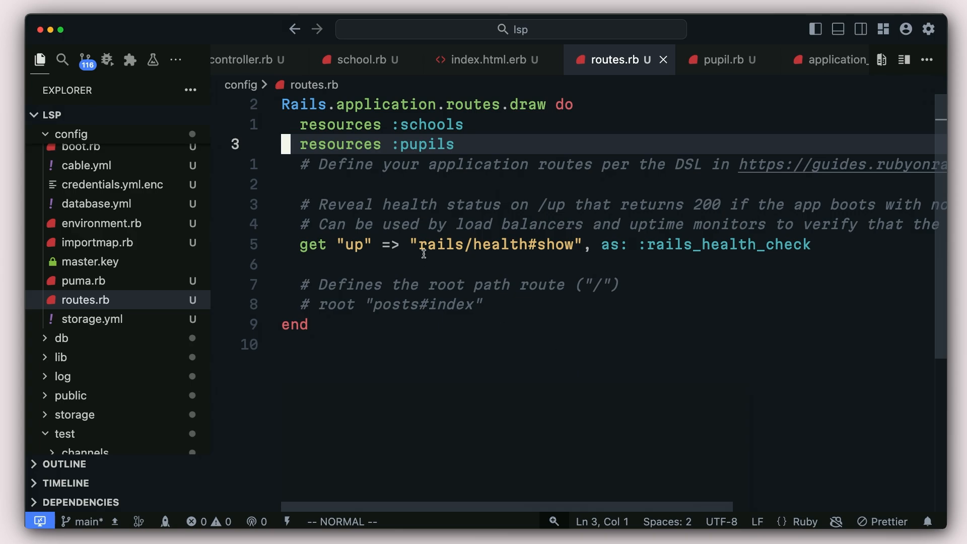
mouse_move(437, 172)
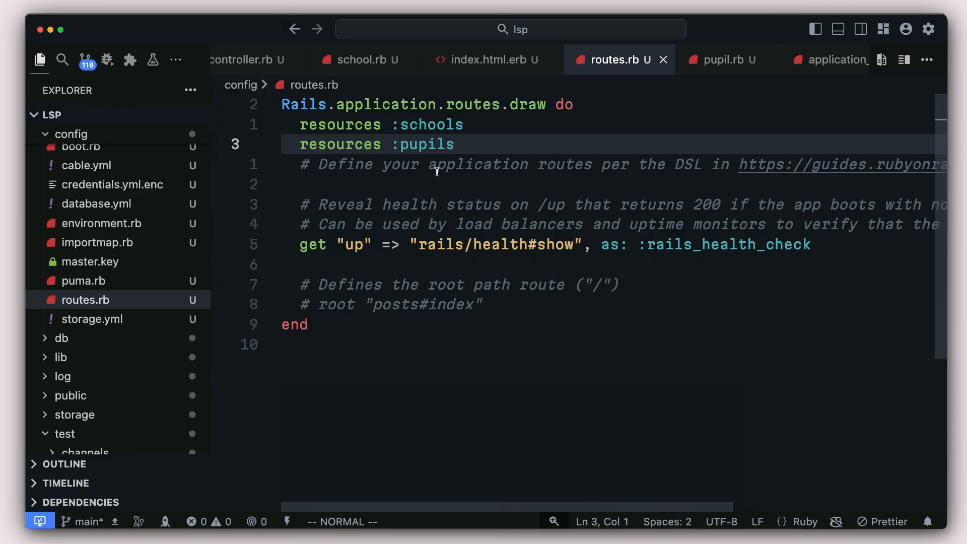
mouse_move(276, 186)
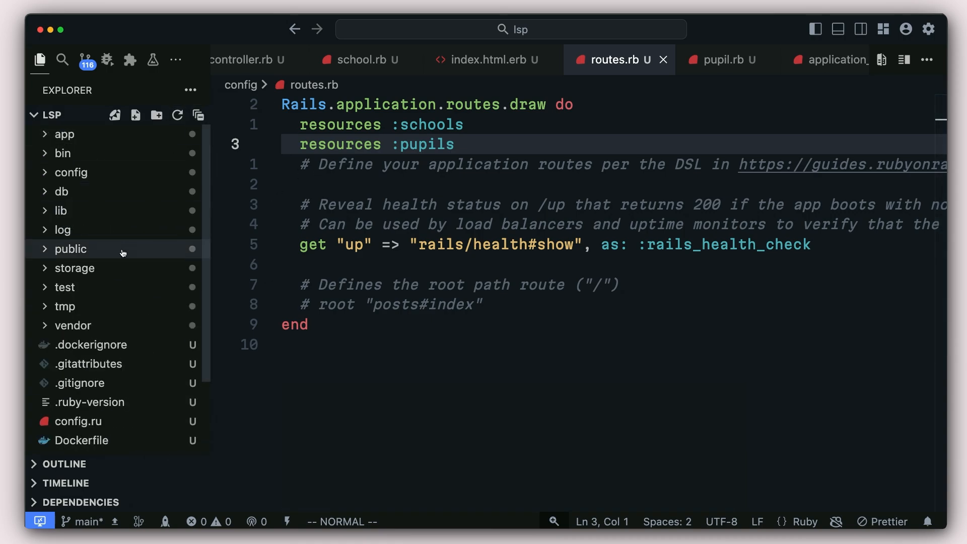
mouse_move(72, 248)
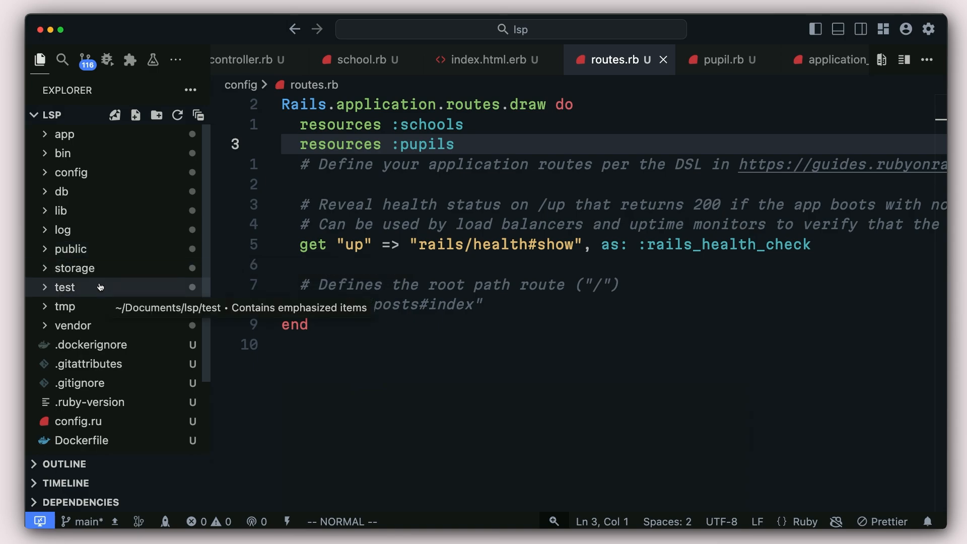
- Expand test and test/controllers in the Explorer to show the controller tests
click(64, 287)
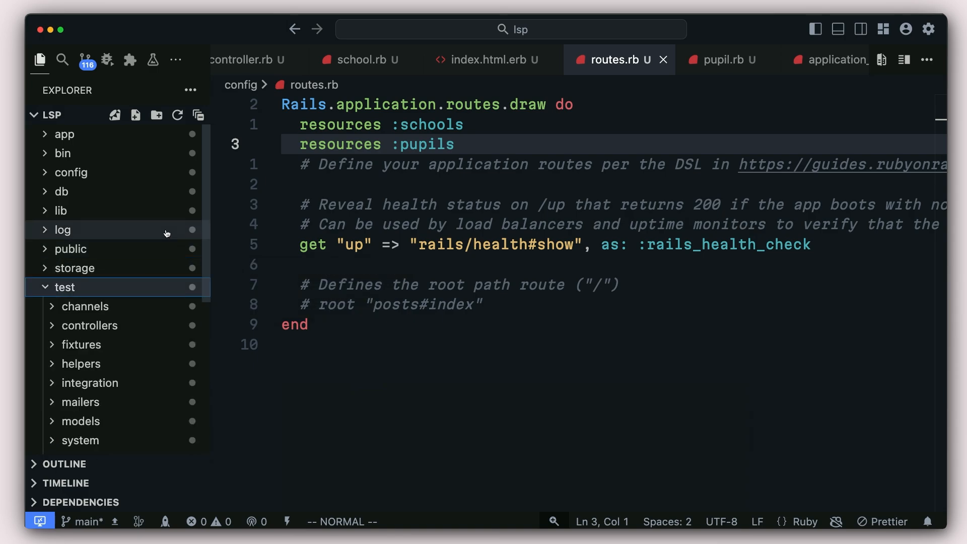
scroll(down, 3)
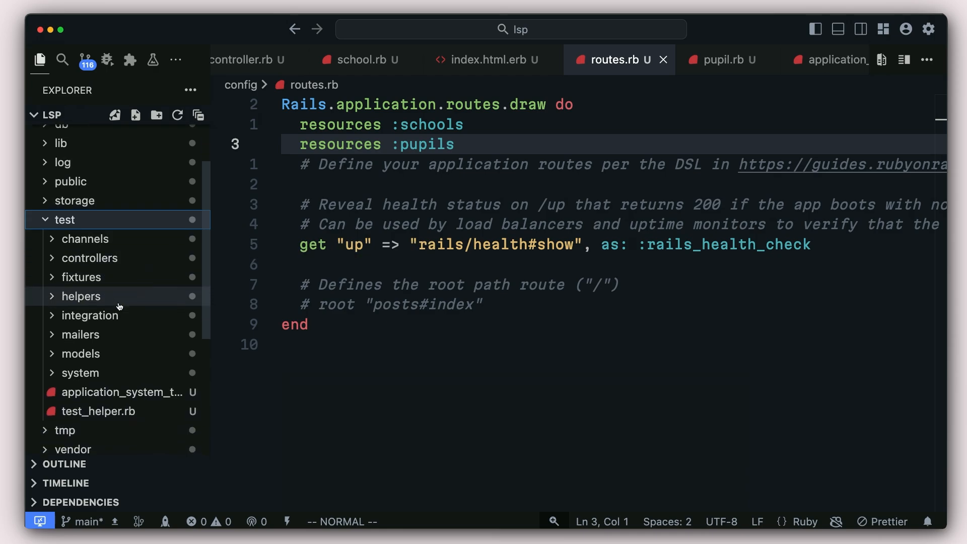
click(89, 258)
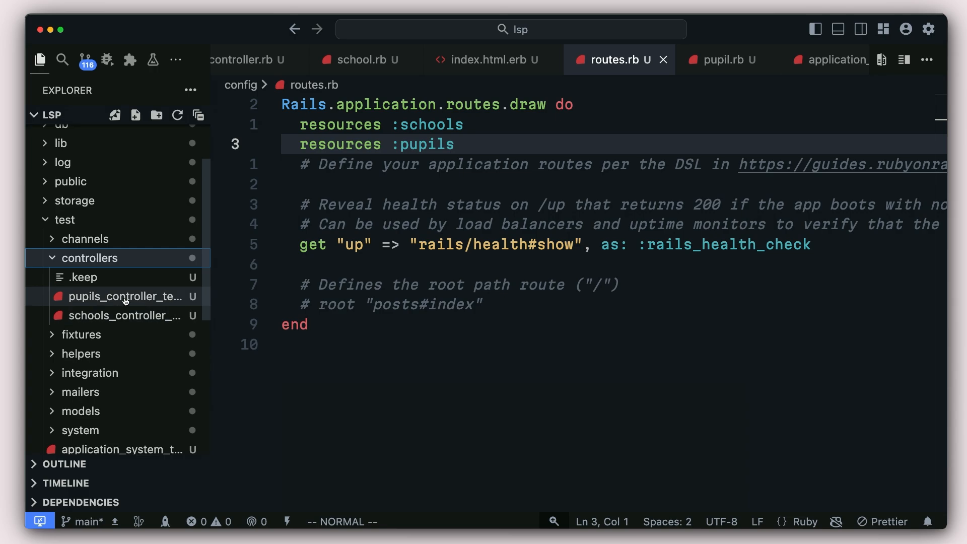
- Open pupils_controller_test.rb from the Explorer, showing passing test checkmarks
click(127, 296)
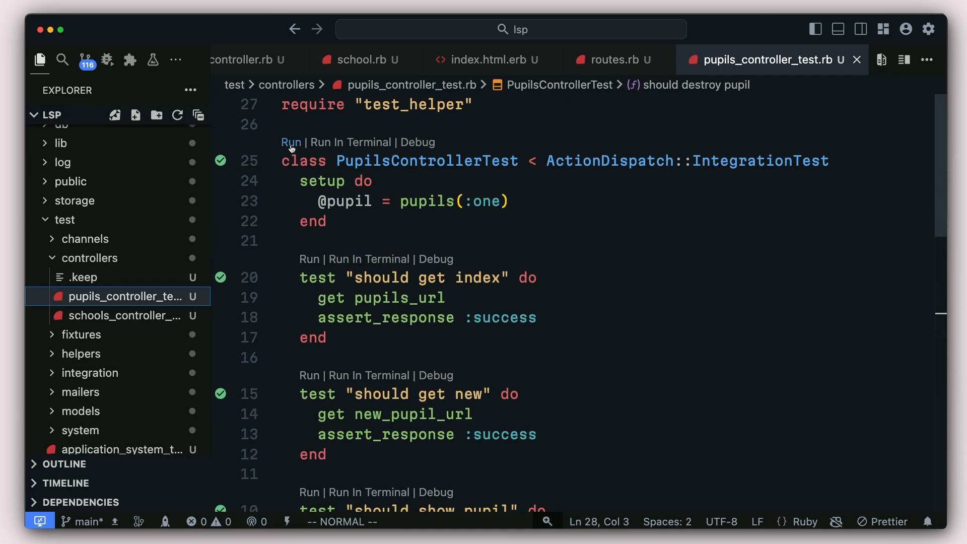
mouse_move(406, 150)
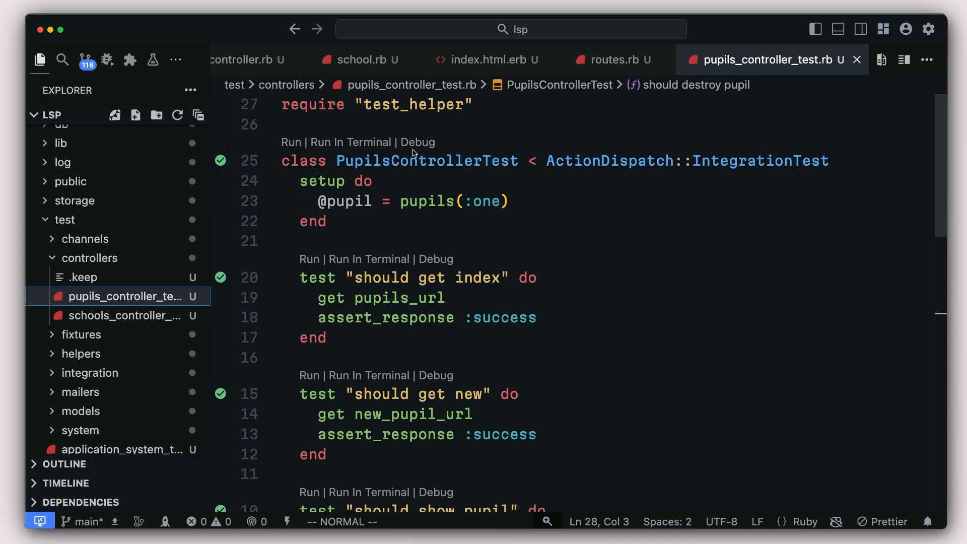
mouse_move(338, 320)
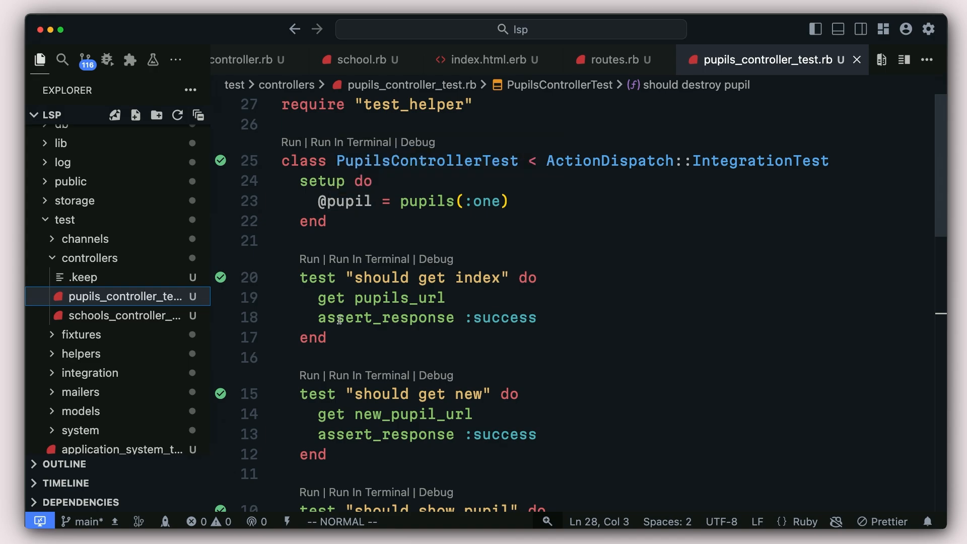
mouse_move(417, 143)
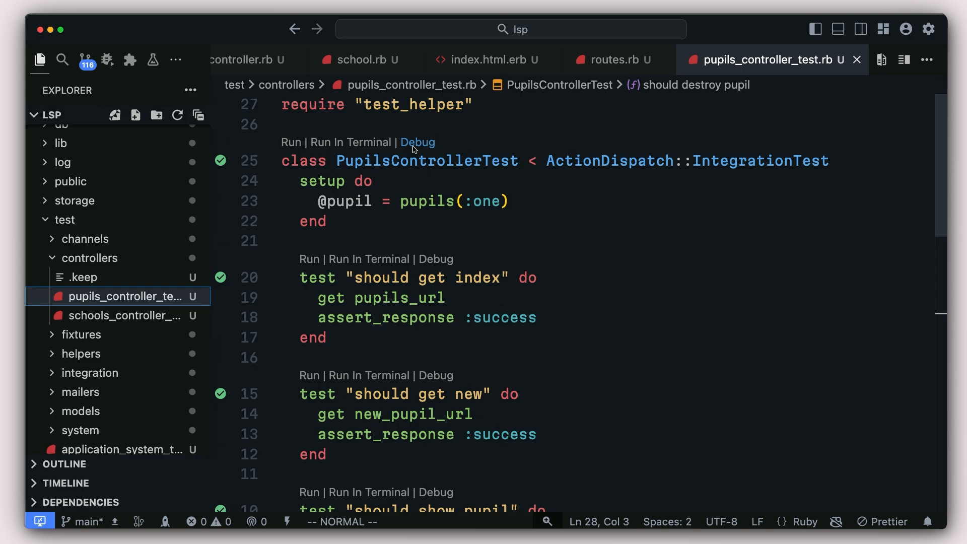
mouse_move(417, 142)
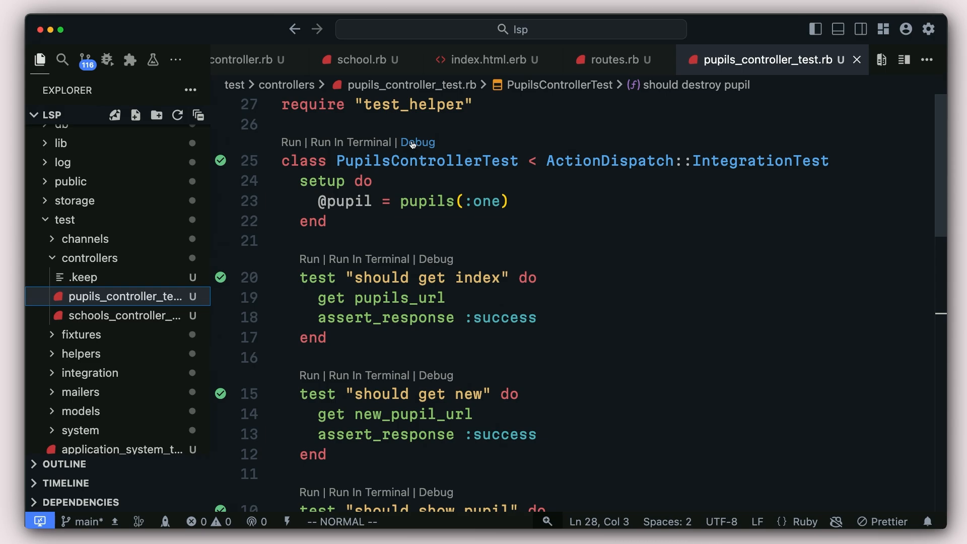
mouse_move(290, 142)
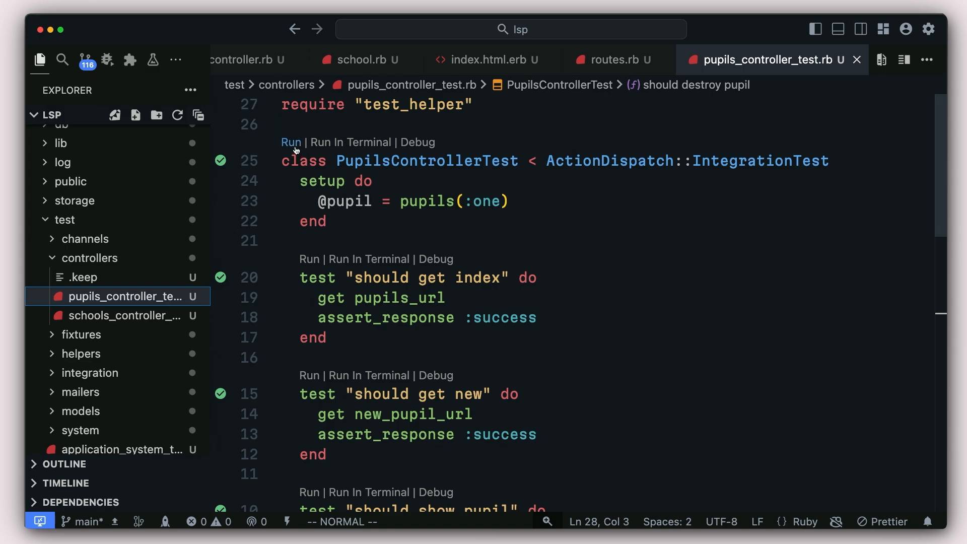